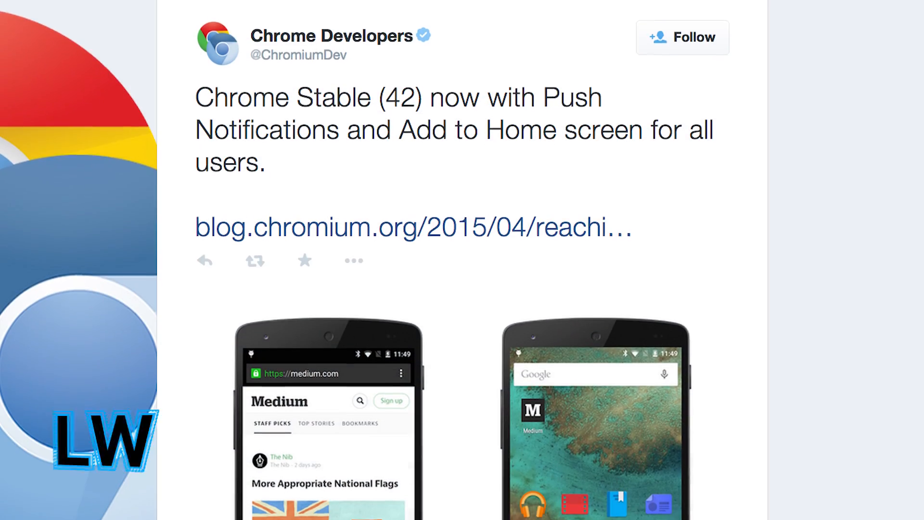
pyautogui.scroll(-3)
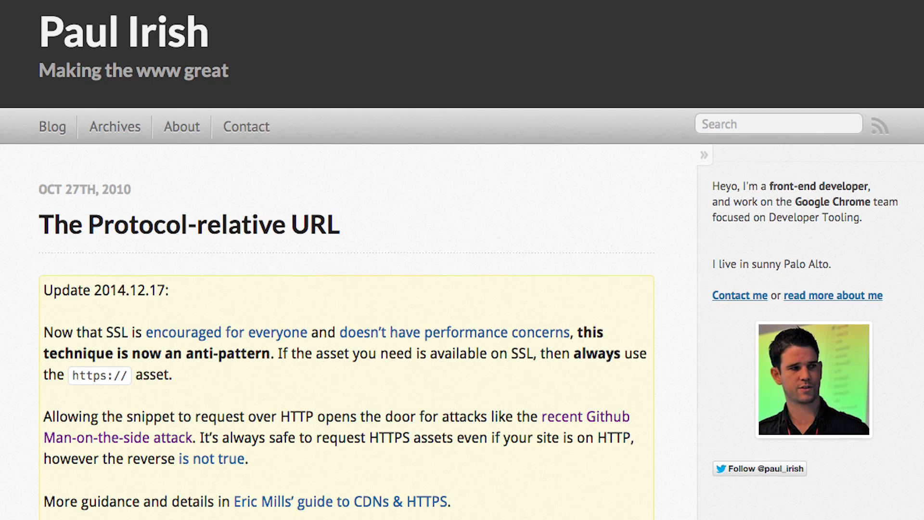
pyautogui.scroll(-3)
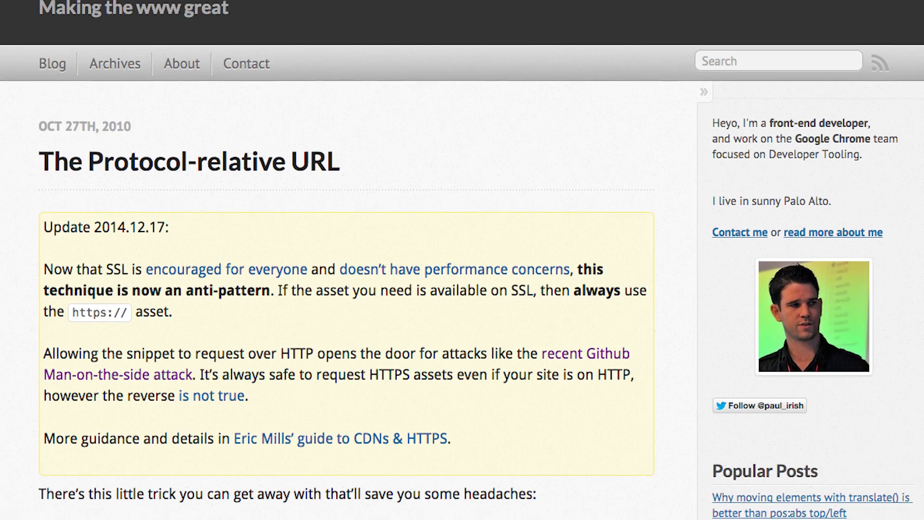
pyautogui.scroll(-3)
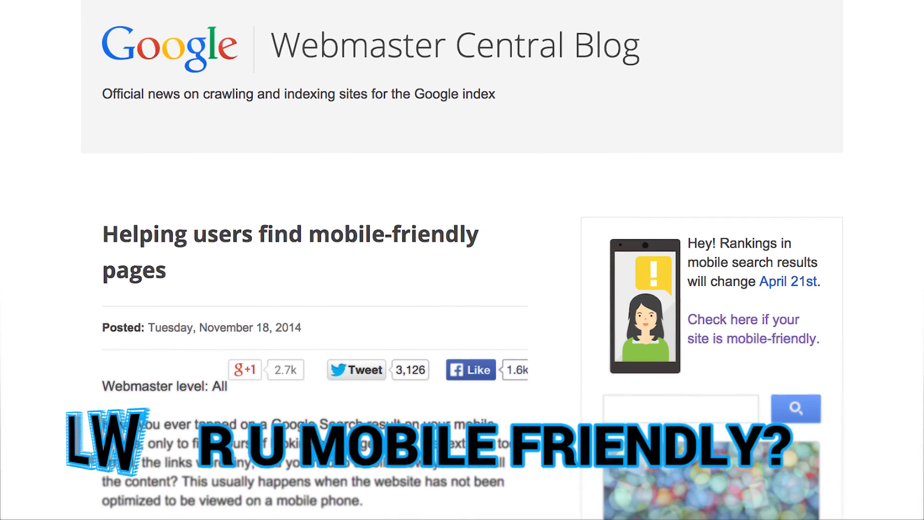
pyautogui.scroll(-3)
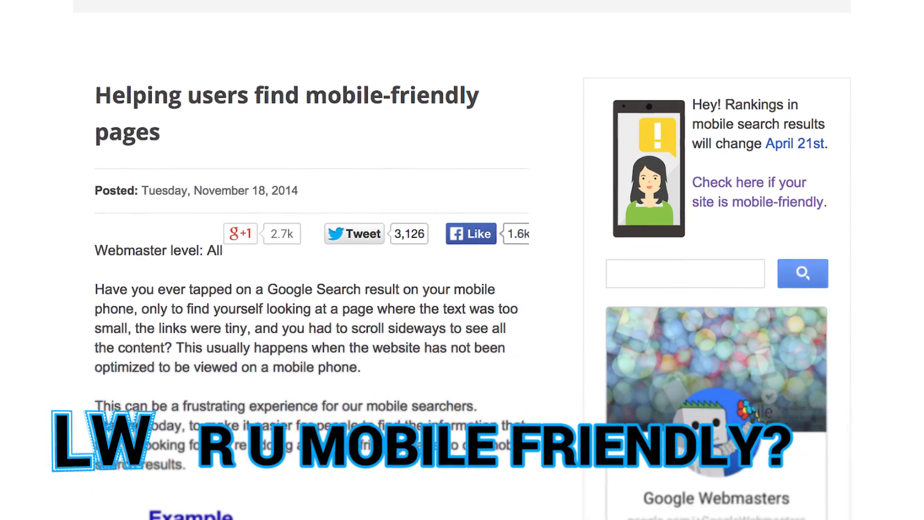
pyautogui.scroll(-3)
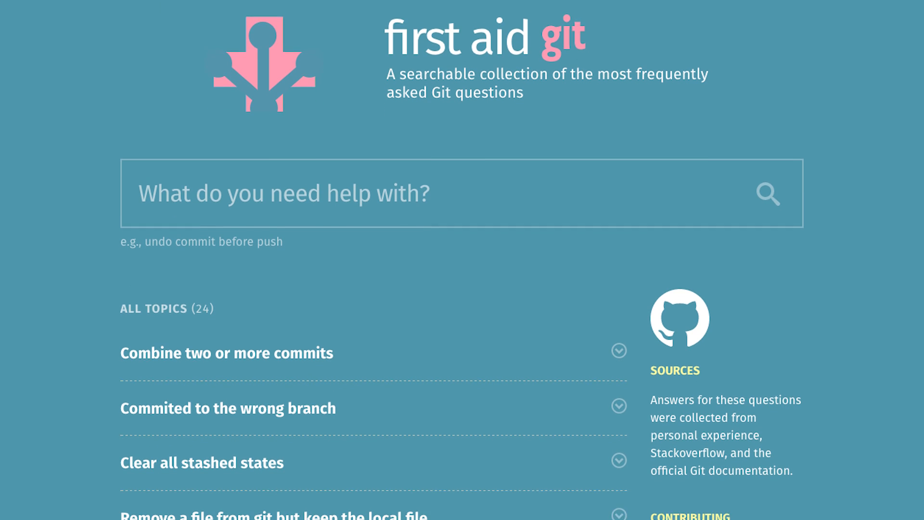
pyautogui.scroll(-3)
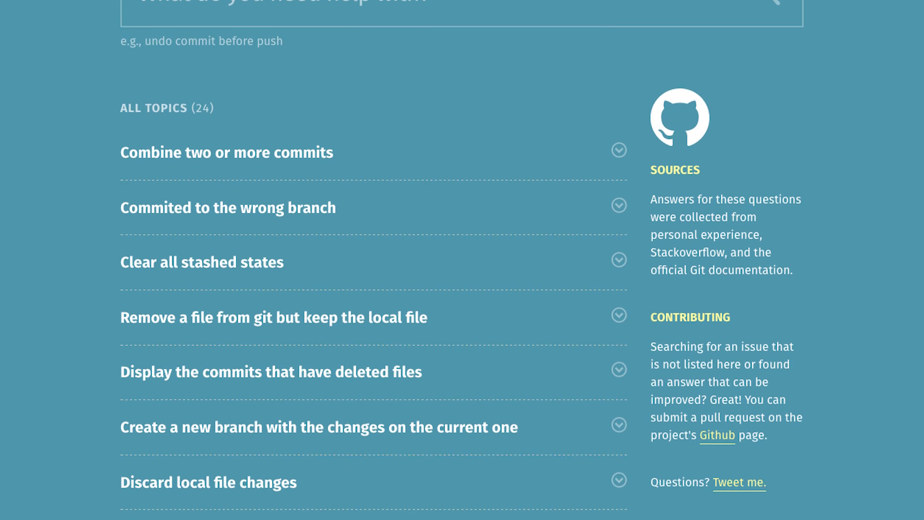
pyautogui.write('und')
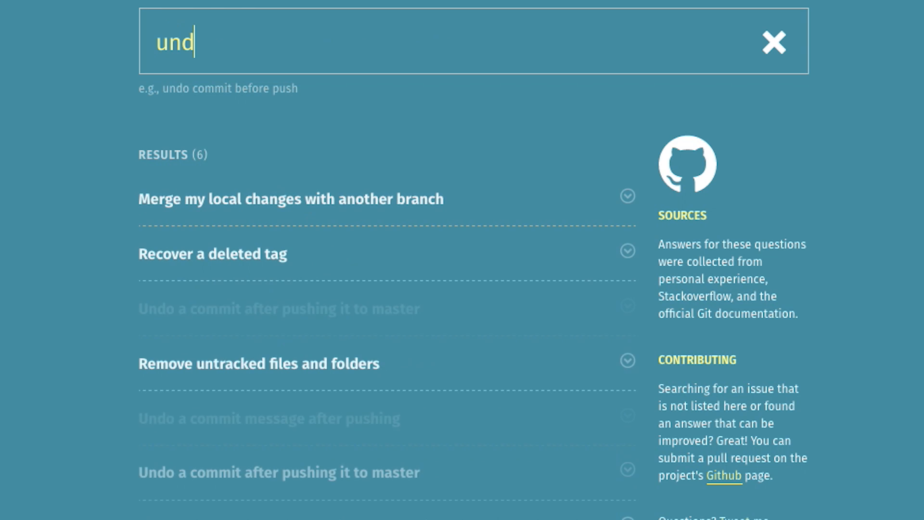
pyautogui.write('o')
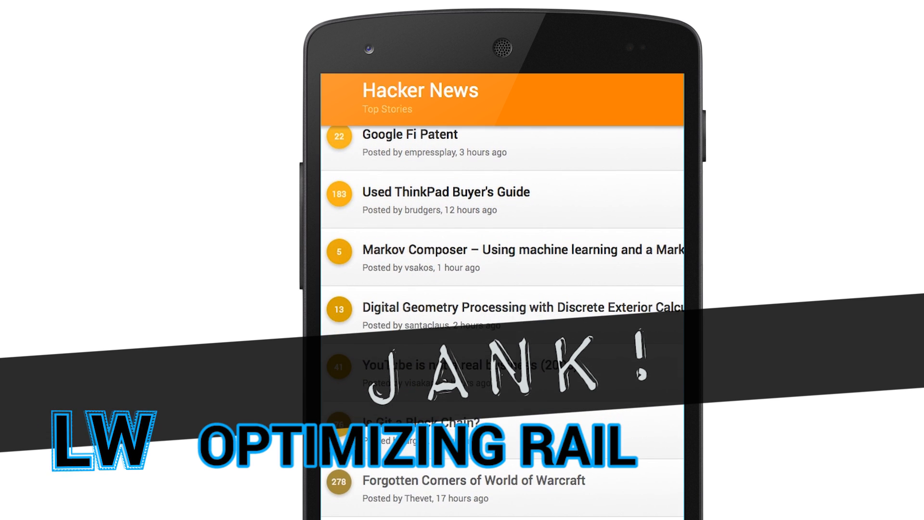
pyautogui.scroll(-3)
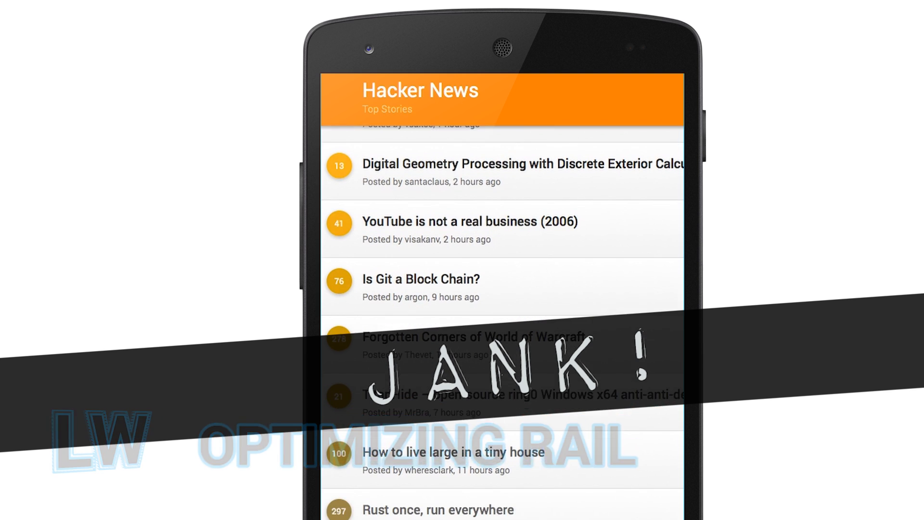